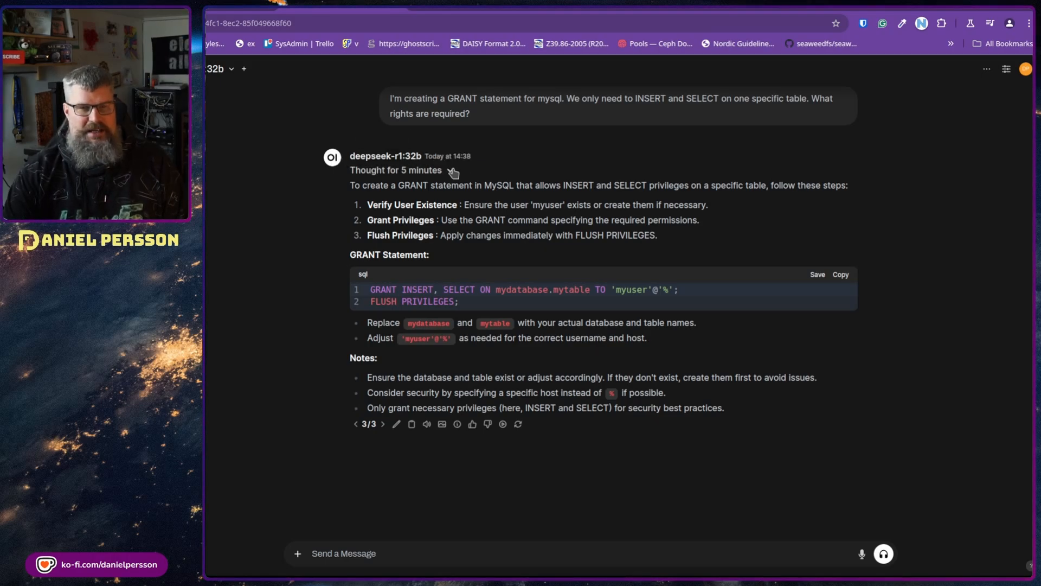
Step: Expand the deepseek-r1:32b 'Thought for 5 minutes' reasoning and scroll through it
{"action": "left_click", "coordinate": [449, 171]}
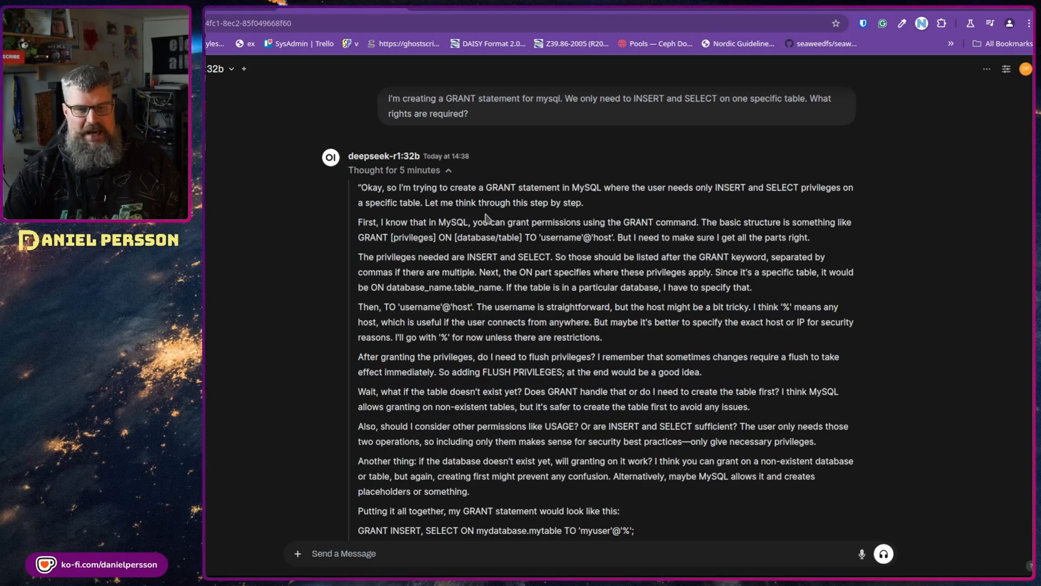
{"action": "scroll", "scroll_direction": "down", "scroll_amount": 3}
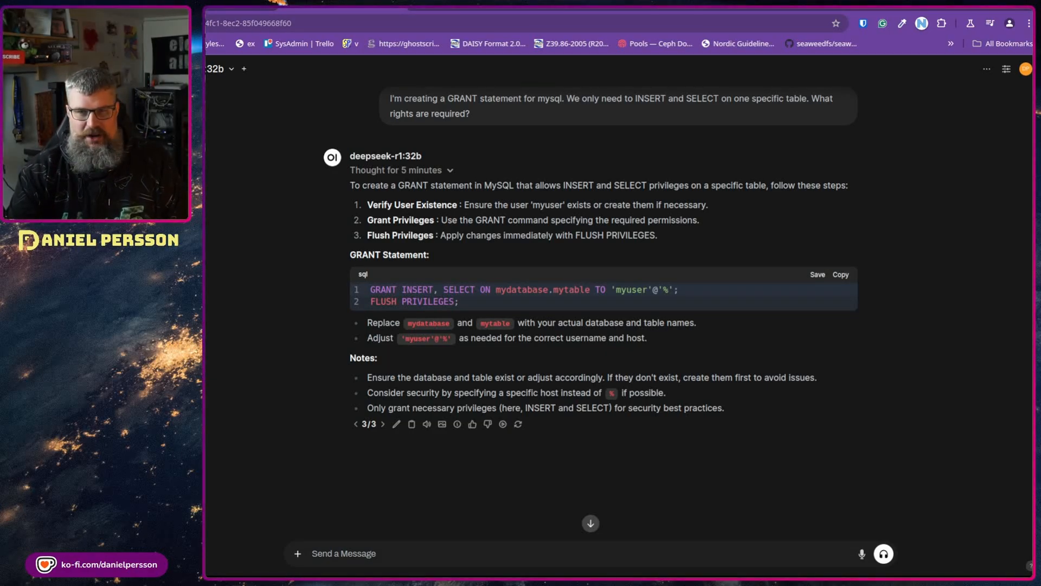
{"action": "mouse_move", "coordinate": [82, 40]}
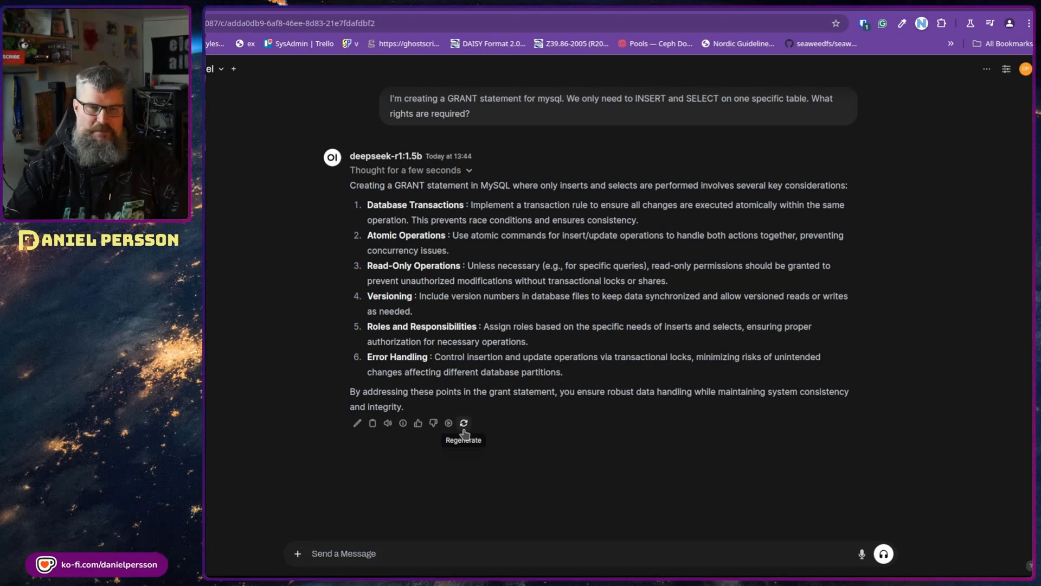
{"action": "mouse_move", "coordinate": [678, 411]}
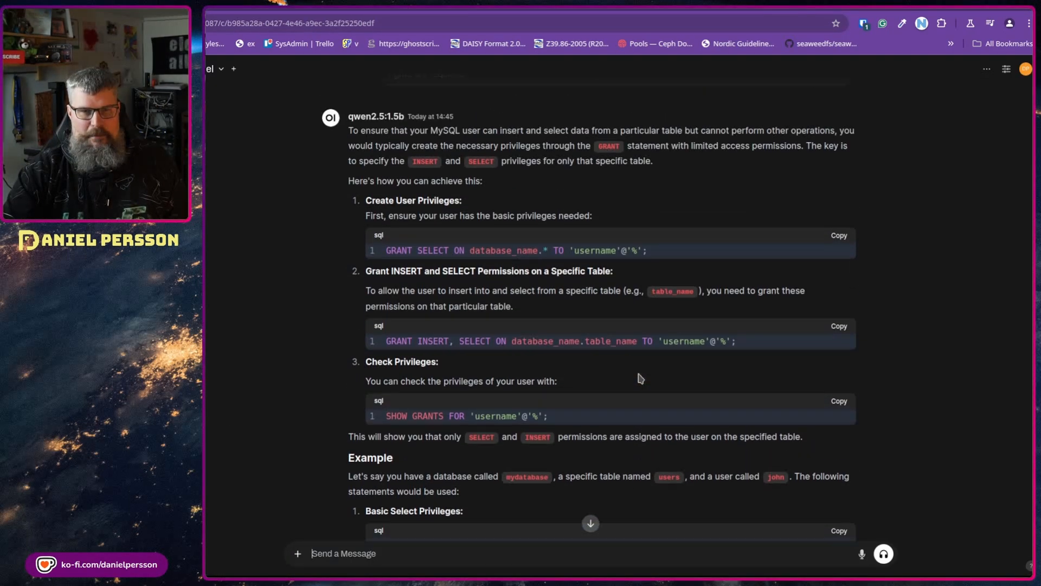
Step: Scroll the qwen2.5:1.5b reply to the GRANT example for user john on mydatabase.users
{"action": "scroll", "scroll_direction": "down", "scroll_amount": 3}
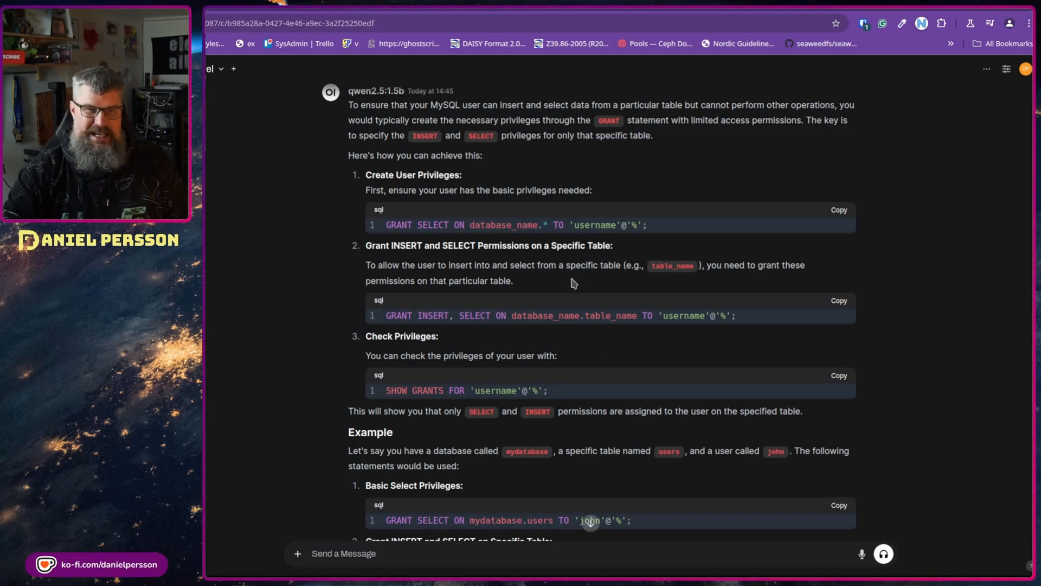
{"action": "scroll", "scroll_direction": "down", "scroll_amount": 3}
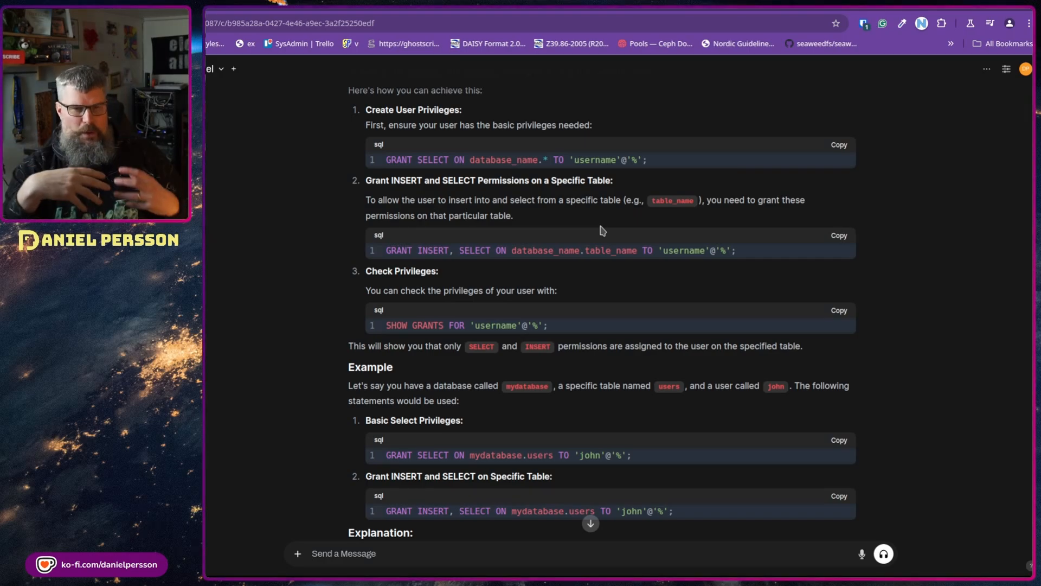
{"action": "mouse_move", "coordinate": [784, 170]}
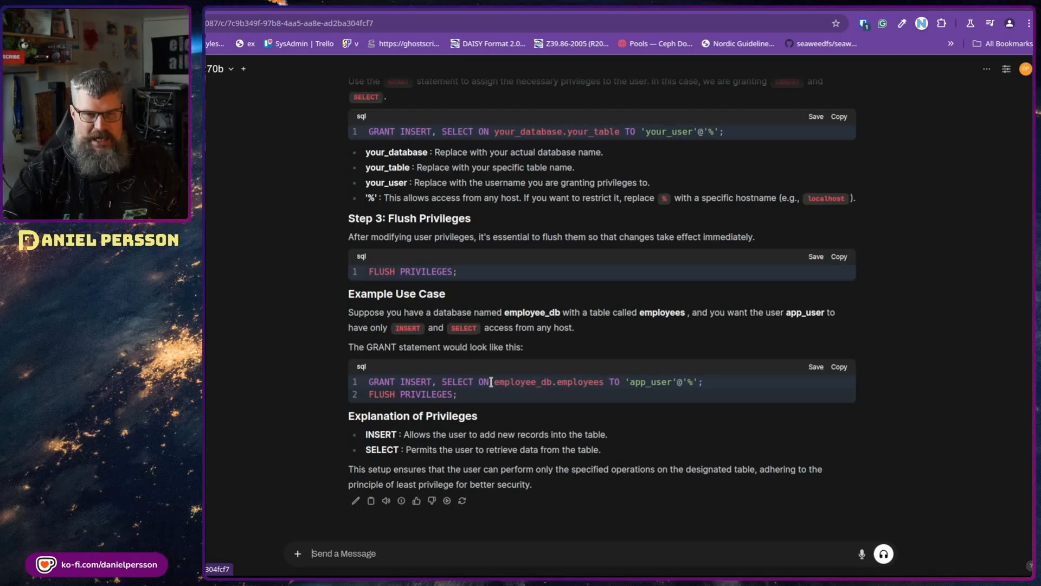
Step: Scroll through the deepseek-r1:70b GRANT answer, including its employee_db example
{"action": "scroll", "scroll_direction": "up", "scroll_amount": 3}
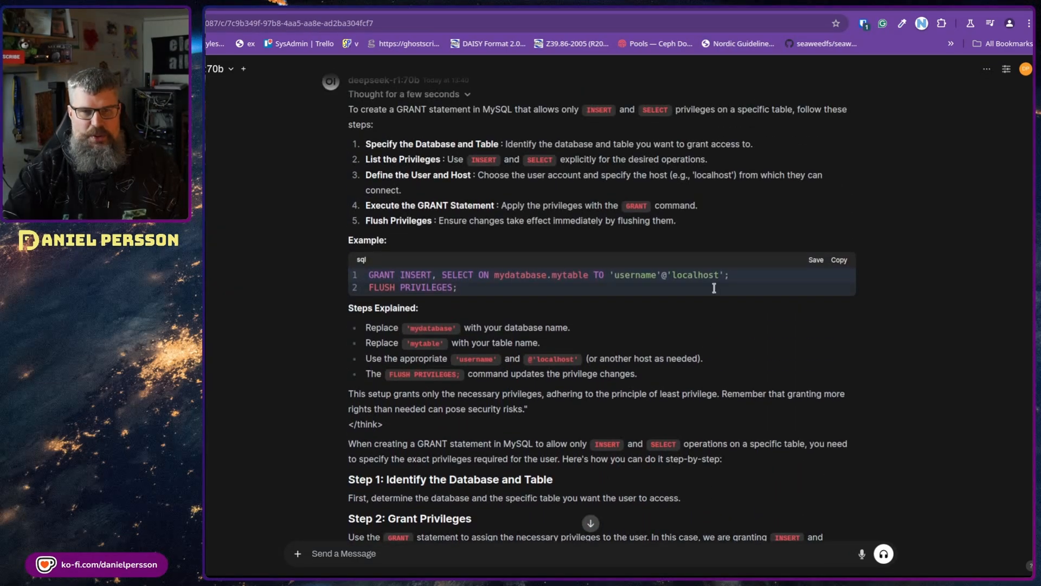
{"action": "scroll", "scroll_direction": "down", "scroll_amount": 3}
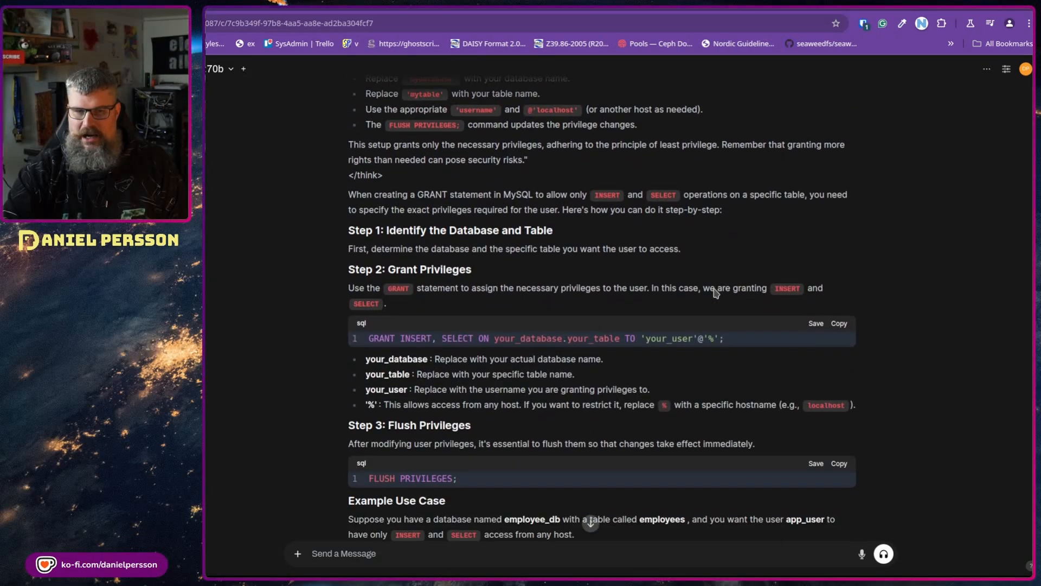
{"action": "scroll", "scroll_direction": "down", "scroll_amount": 3}
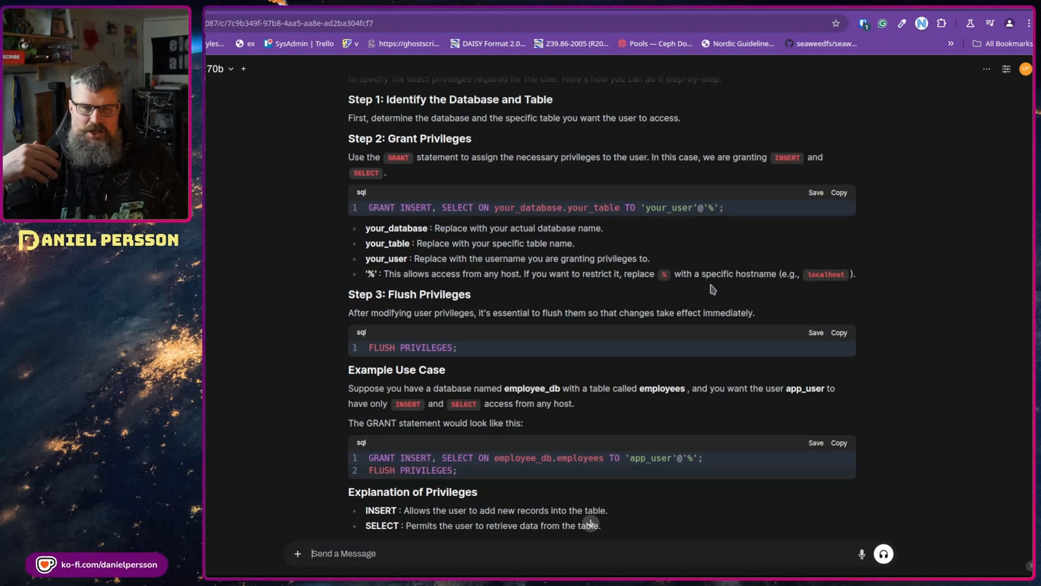
{"action": "scroll", "scroll_direction": "down", "scroll_amount": 3}
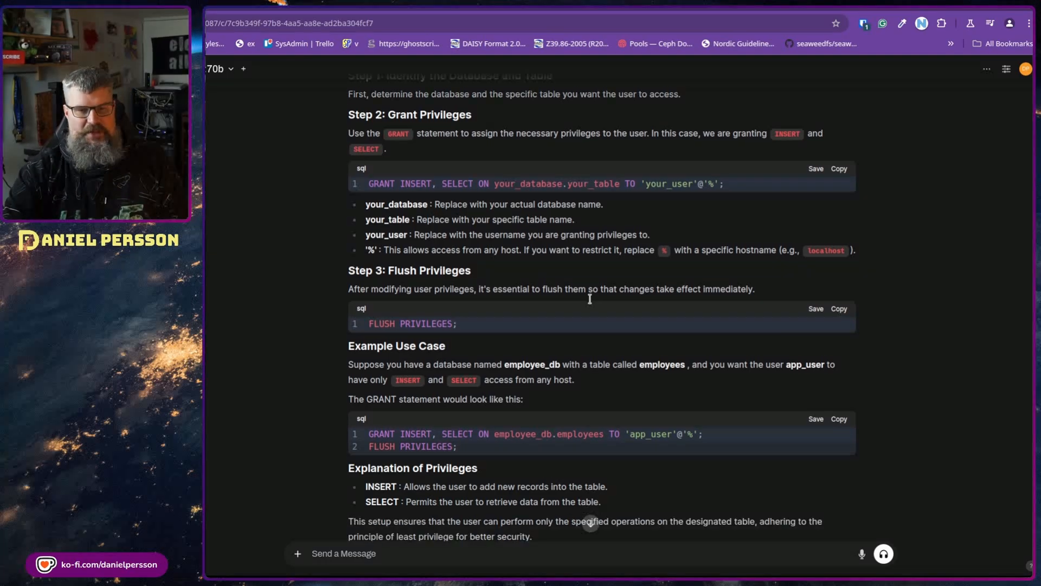
{"action": "scroll", "scroll_direction": "up", "scroll_amount": 3}
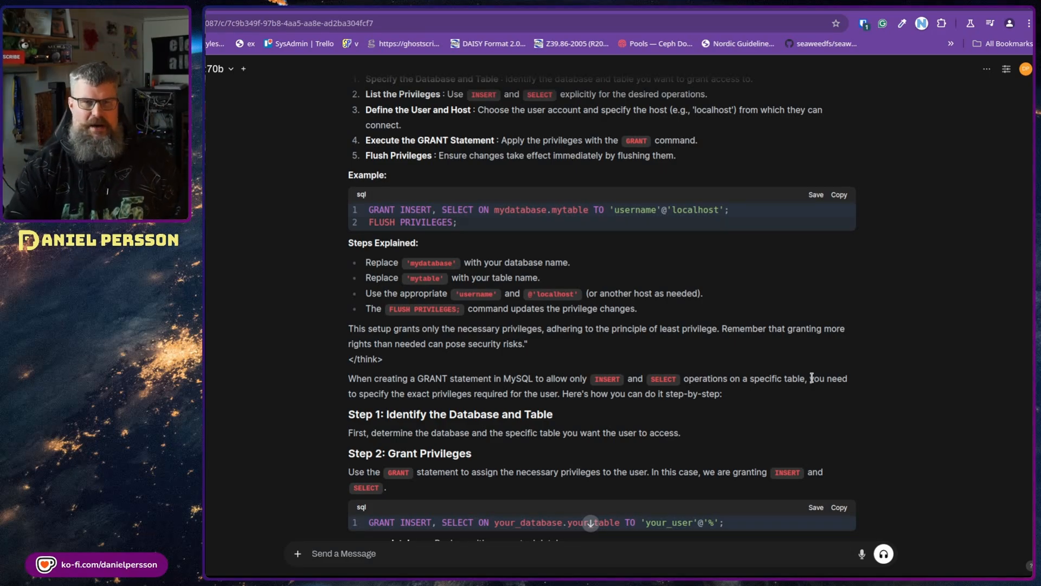
{"action": "scroll", "scroll_direction": "up", "scroll_amount": 3}
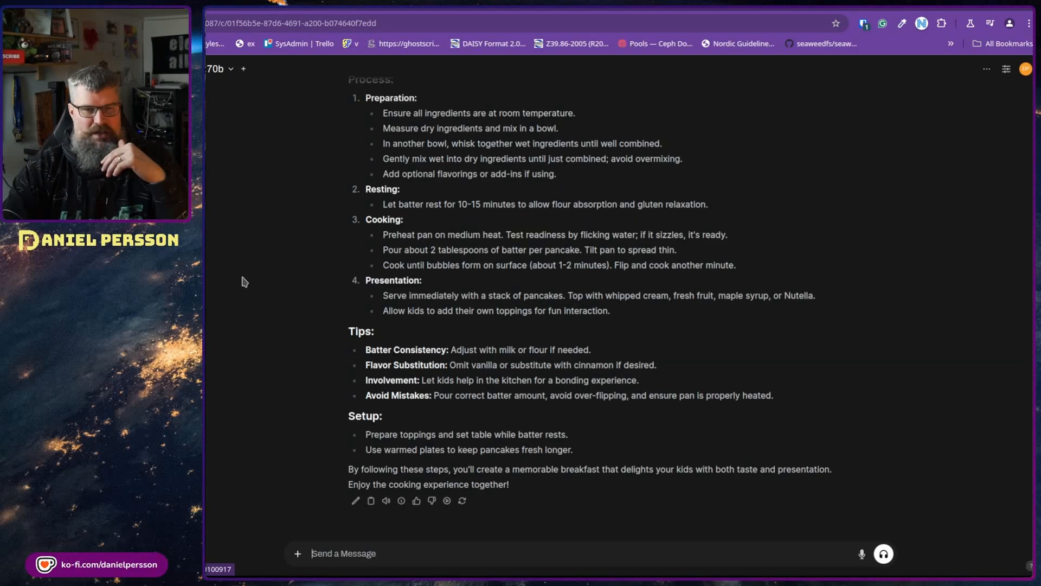
{"action": "scroll", "scroll_direction": "up", "scroll_amount": 3}
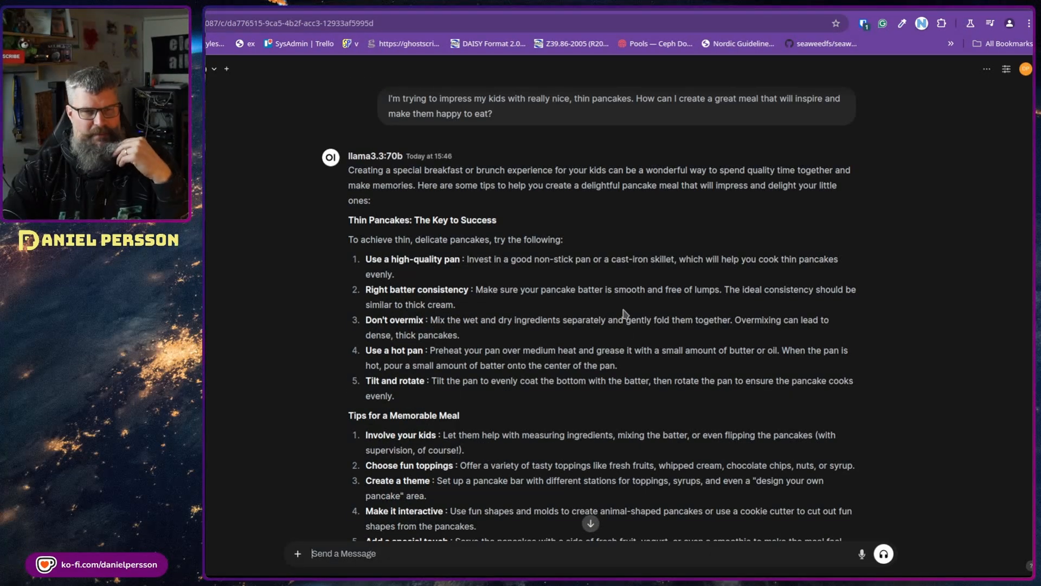
{"action": "scroll", "scroll_direction": "down", "scroll_amount": 3}
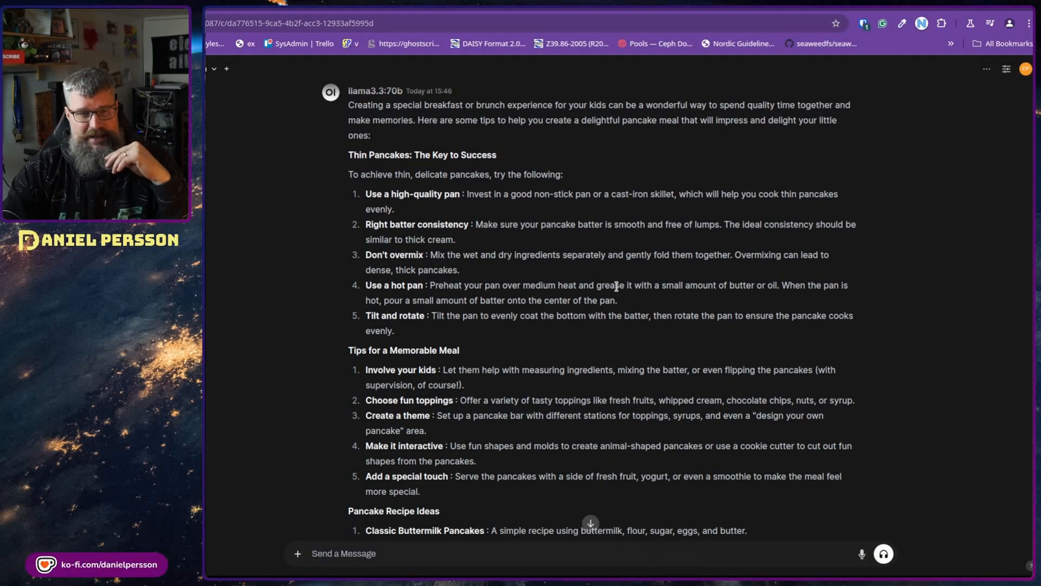
{"action": "scroll", "scroll_direction": "down", "scroll_amount": 3}
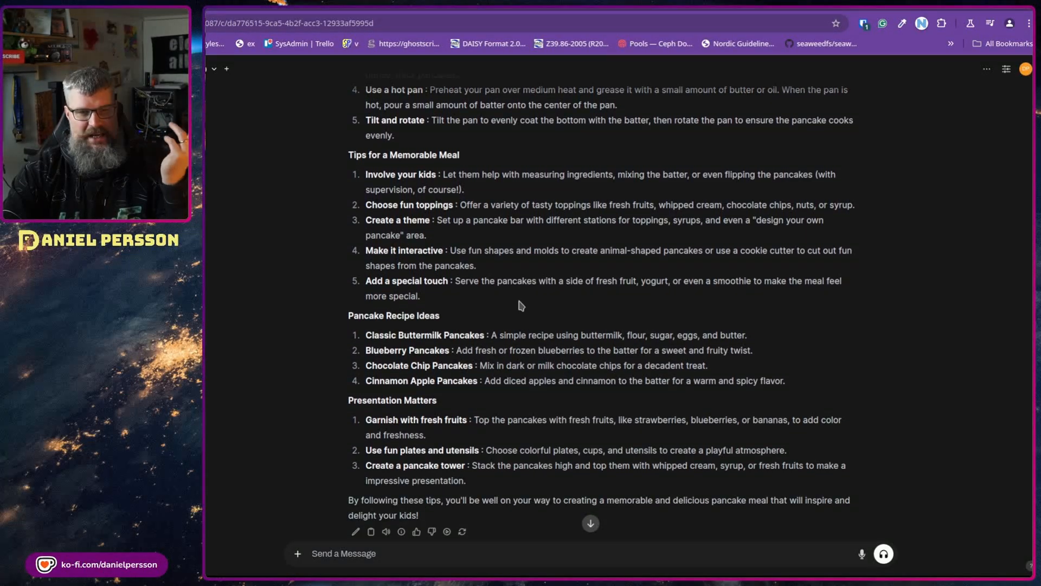
{"action": "scroll", "scroll_direction": "up", "scroll_amount": 3}
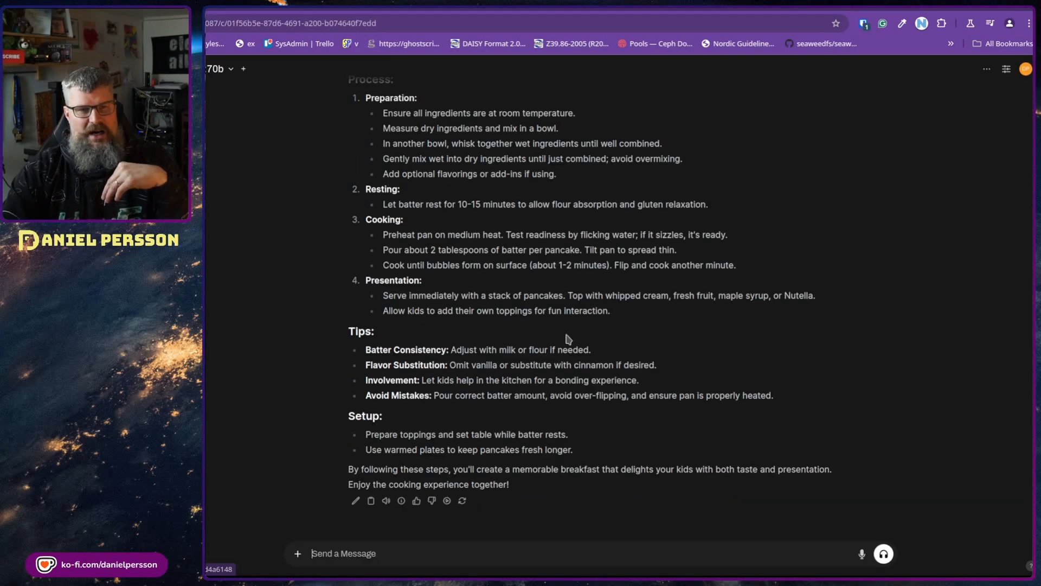
{"action": "scroll", "scroll_direction": "up", "scroll_amount": 3}
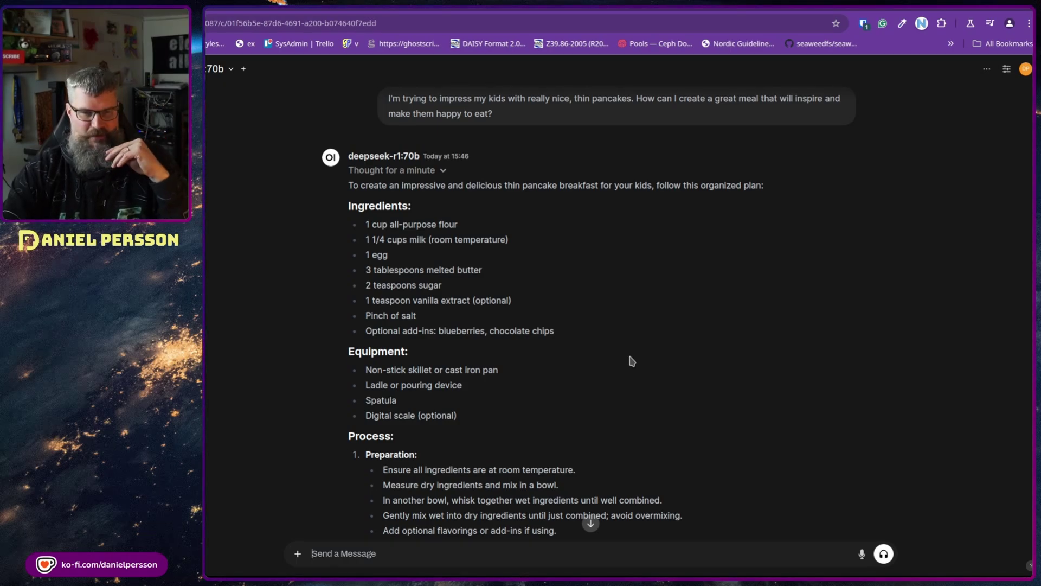
{"action": "scroll", "scroll_direction": "down", "scroll_amount": 3}
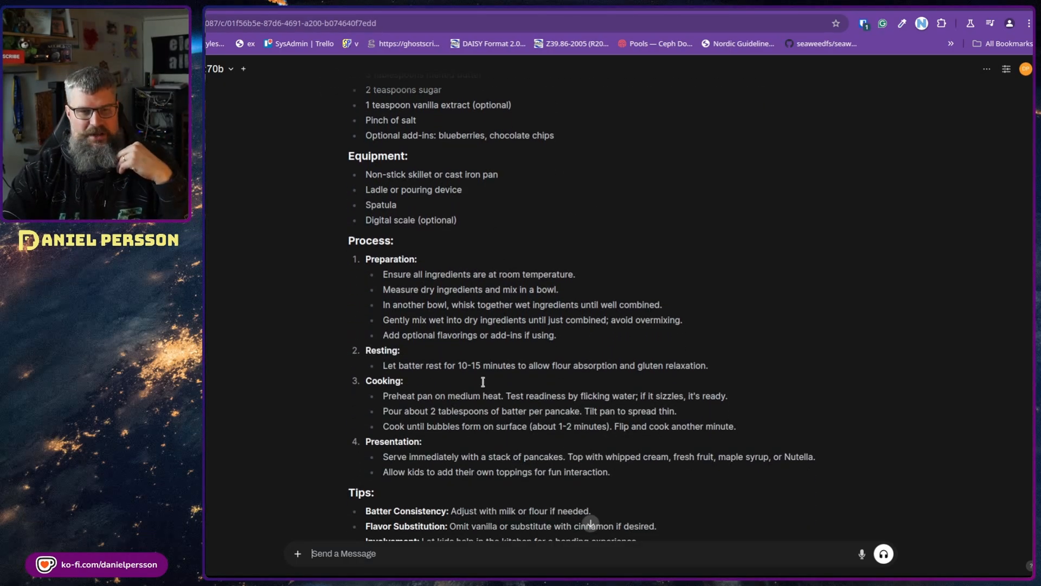
{"action": "scroll", "scroll_direction": "down", "scroll_amount": 3}
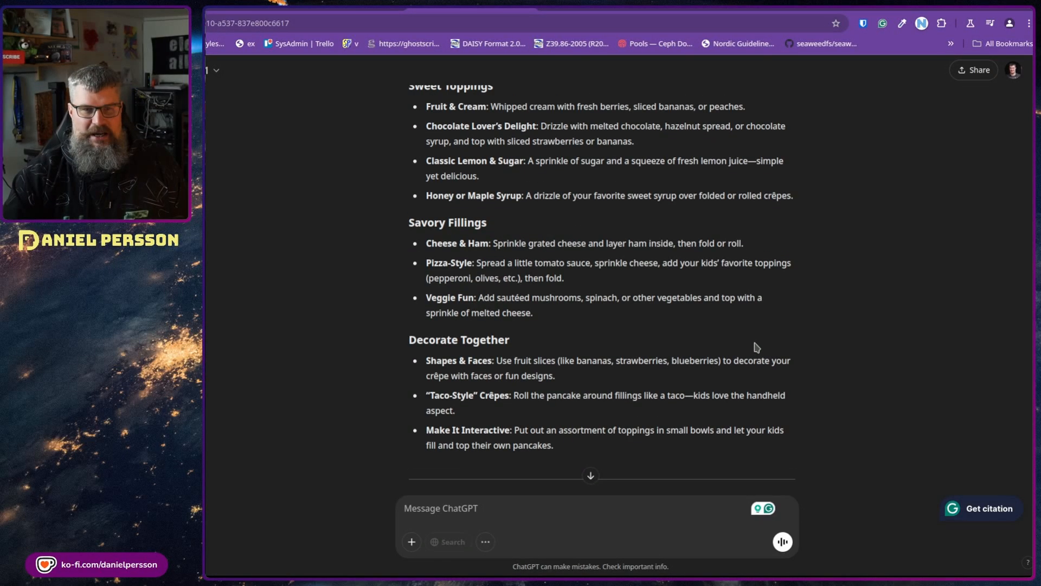
Step: Read ChatGPT's crêpe answer through batch prep, color tips and the closing summary
{"action": "scroll", "scroll_direction": "up", "scroll_amount": 3}
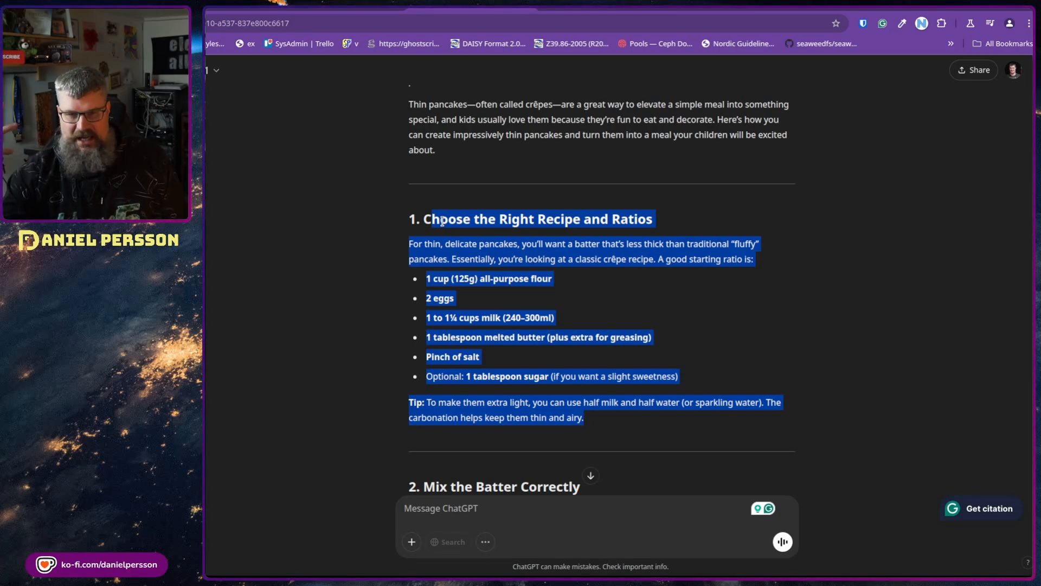
{"action": "scroll", "scroll_direction": "down", "scroll_amount": 3}
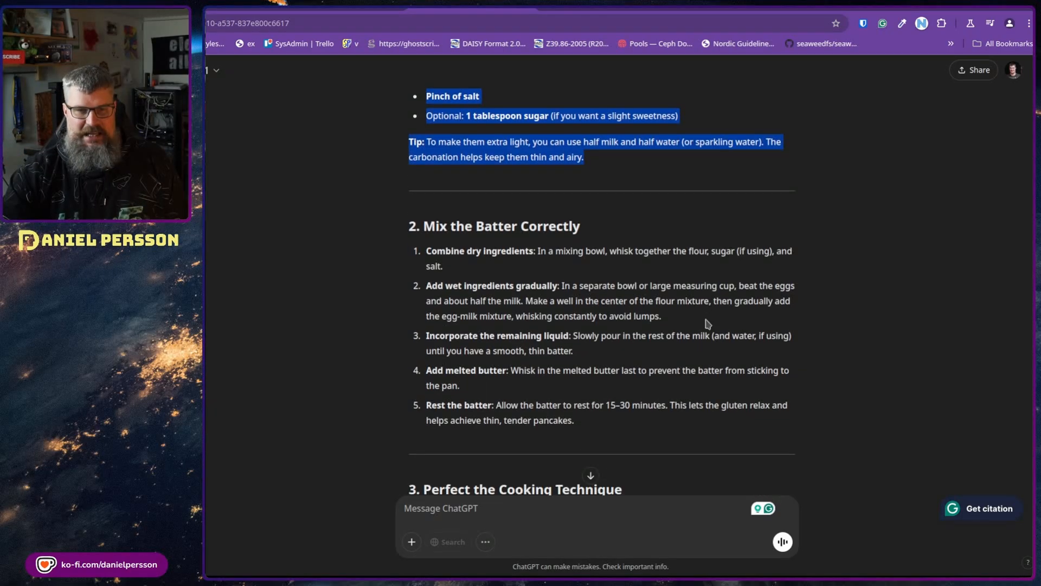
{"action": "scroll", "scroll_direction": "down", "scroll_amount": 3}
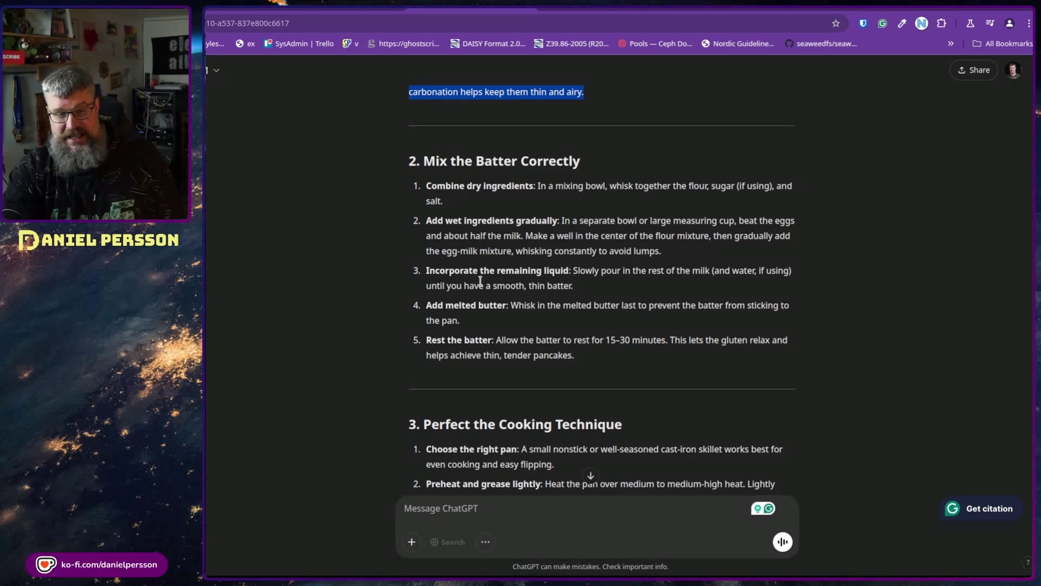
{"action": "scroll", "scroll_direction": "down", "scroll_amount": 3}
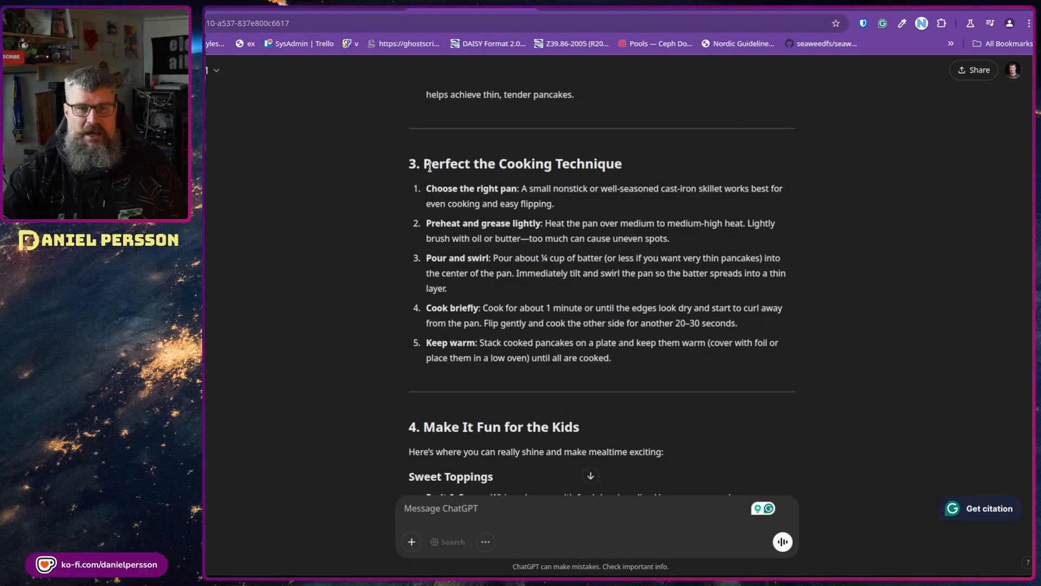
{"action": "mouse_move", "coordinate": [669, 305]}
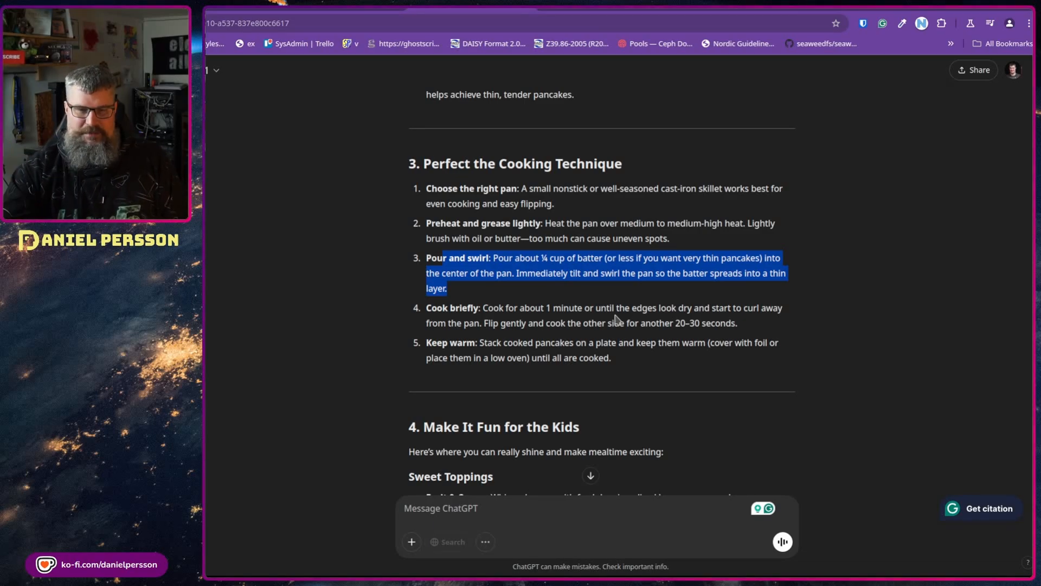
{"action": "scroll", "scroll_direction": "down", "scroll_amount": 3}
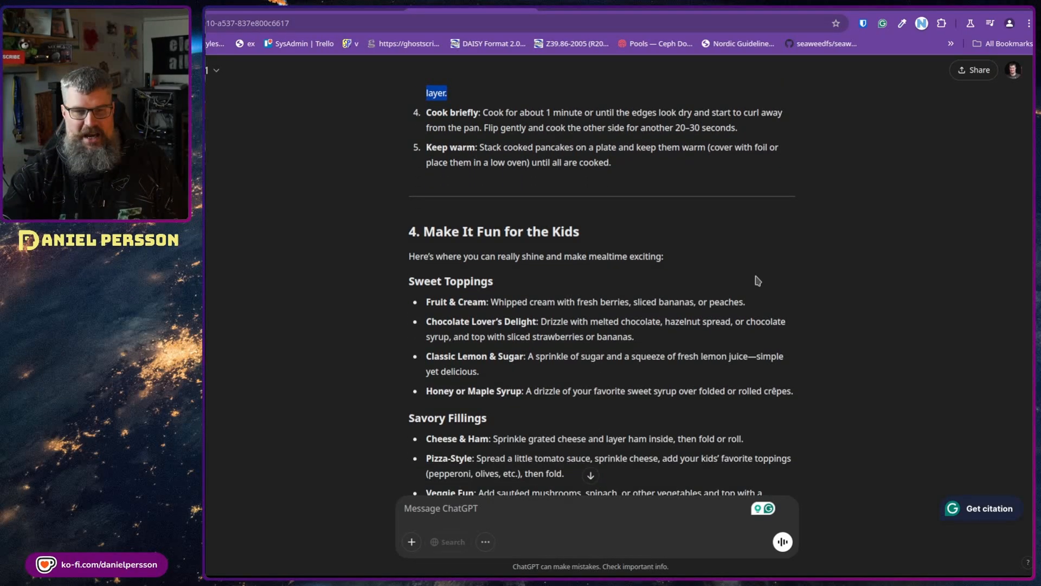
{"action": "scroll", "scroll_direction": "down", "scroll_amount": 3}
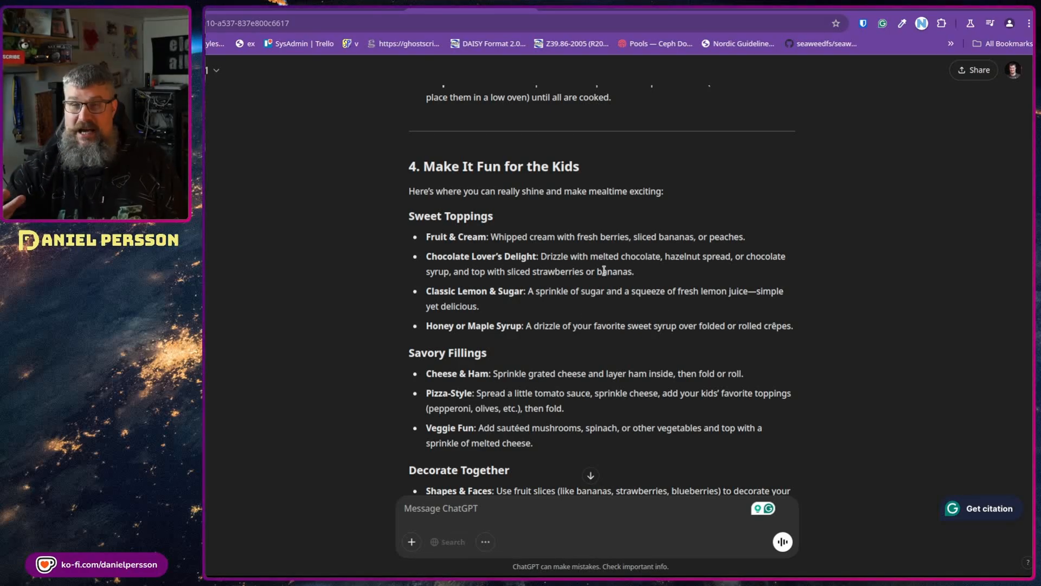
{"action": "scroll", "scroll_direction": "down", "scroll_amount": 3}
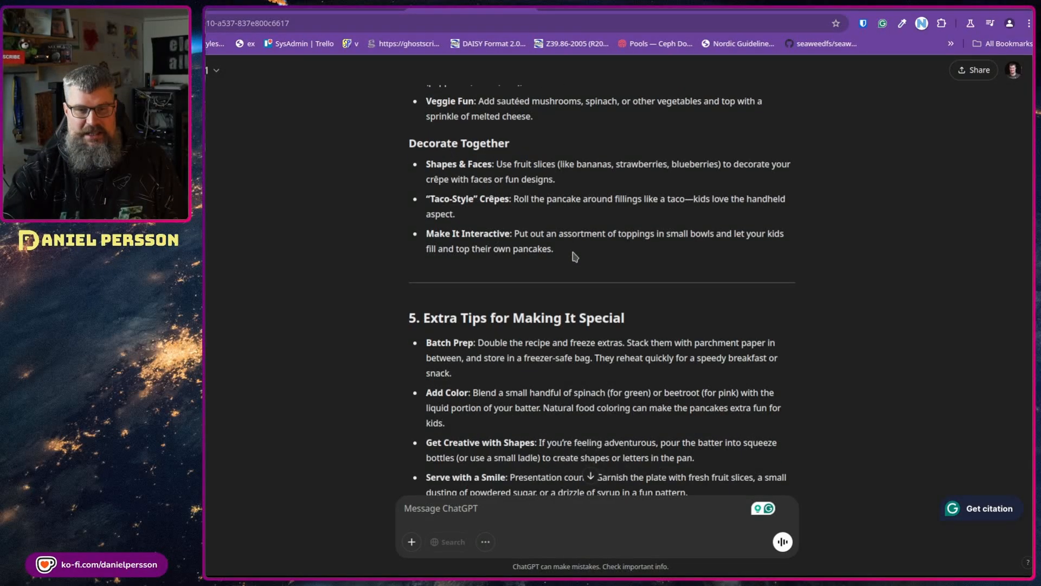
{"action": "scroll", "scroll_direction": "down", "scroll_amount": 3}
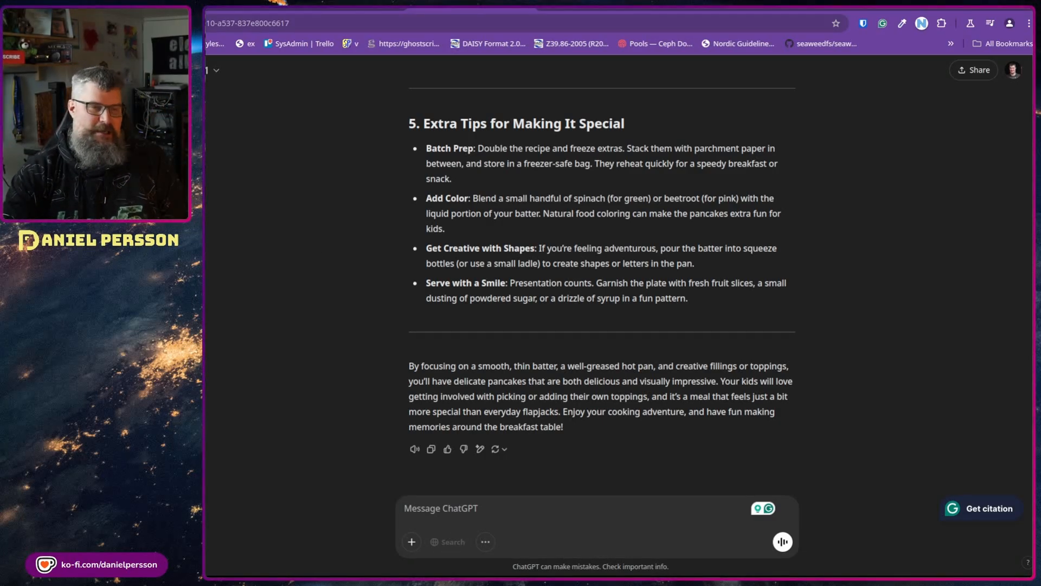
Step: Open the freestyle breathing chat and read the tips through to Final Thoughts
{"action": "left_click", "coordinate": [414, 448]}
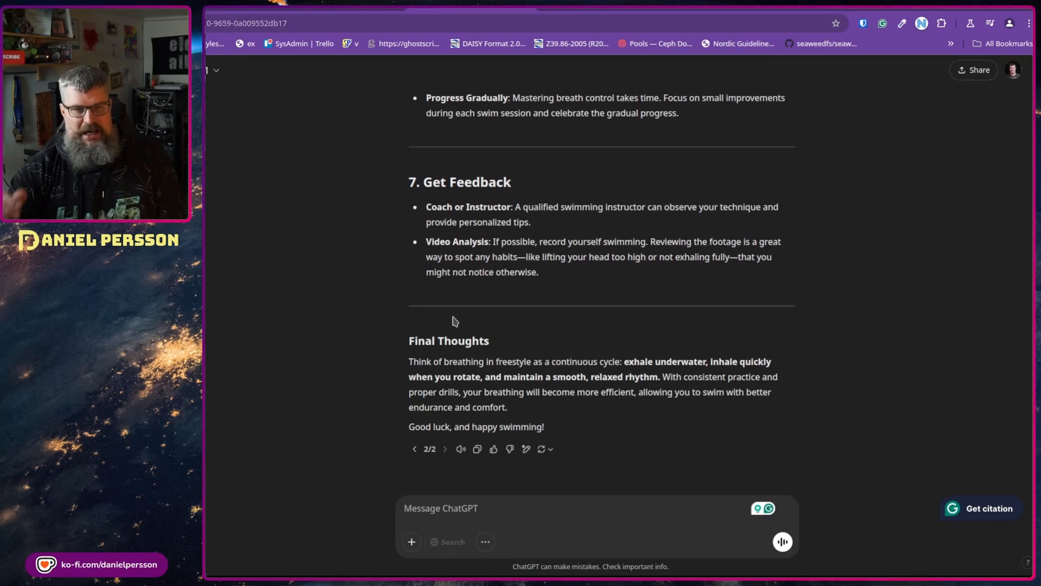
{"action": "scroll", "scroll_direction": "up", "scroll_amount": 3}
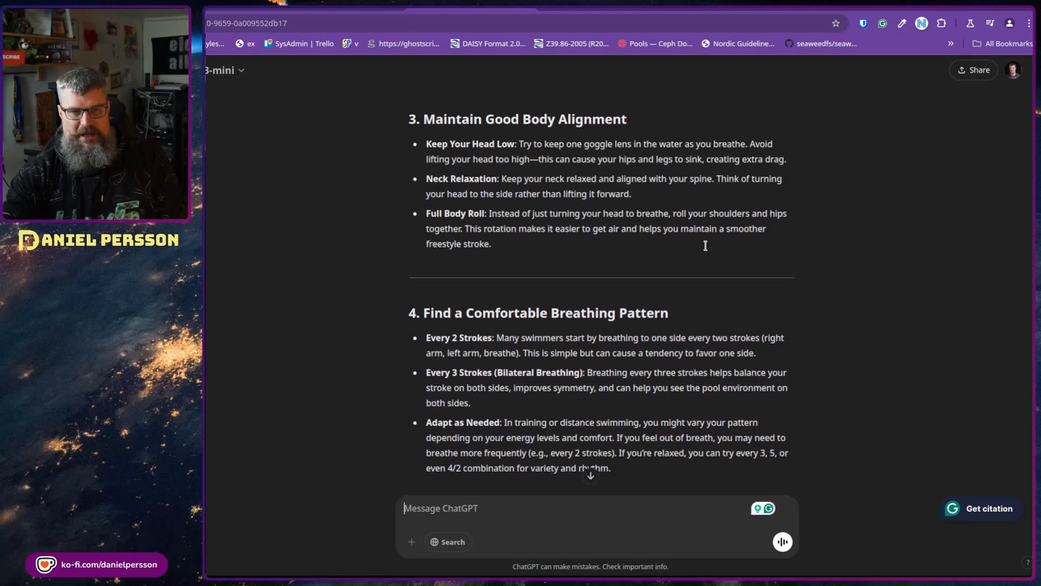
{"action": "scroll", "scroll_direction": "up", "scroll_amount": 3}
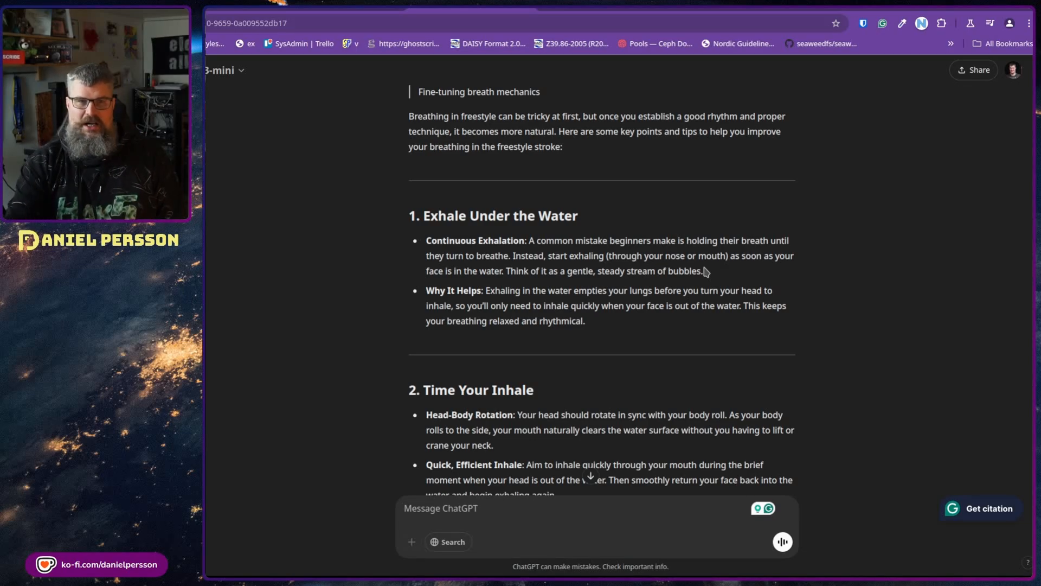
{"action": "scroll", "scroll_direction": "down", "scroll_amount": 3}
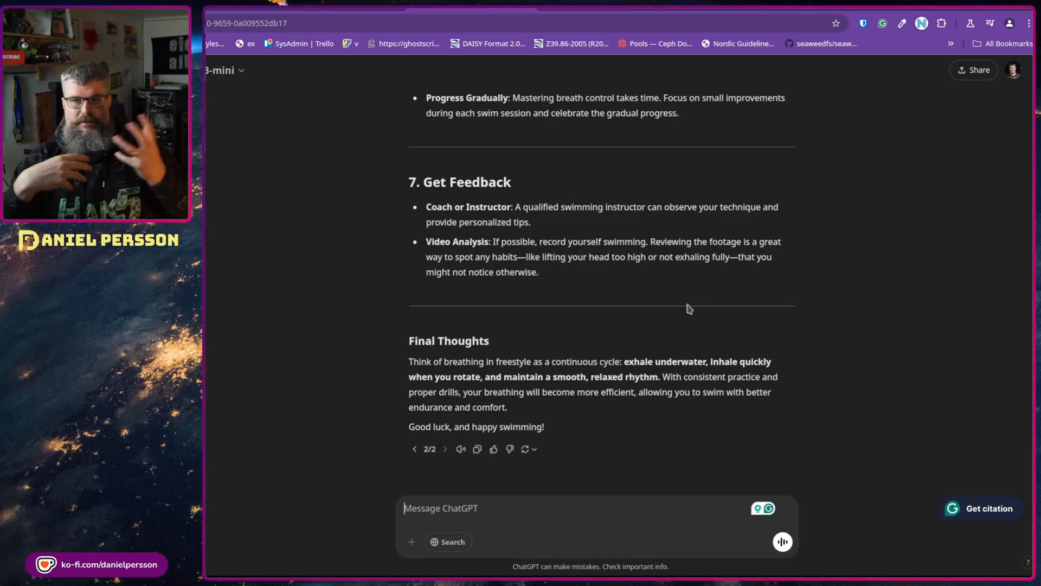
{"action": "mouse_move", "coordinate": [571, 201]}
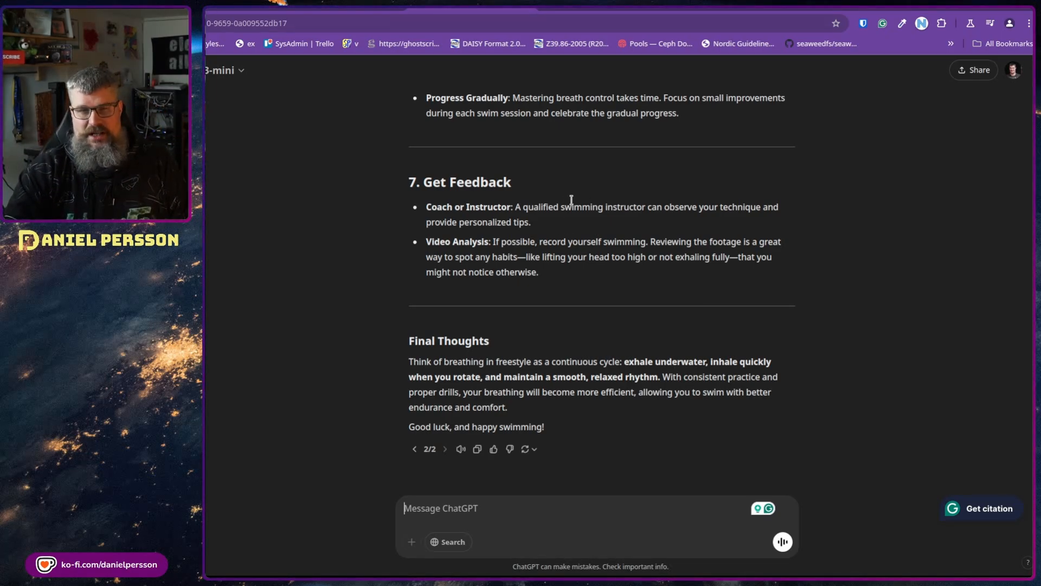
{"action": "mouse_move", "coordinate": [630, 235]}
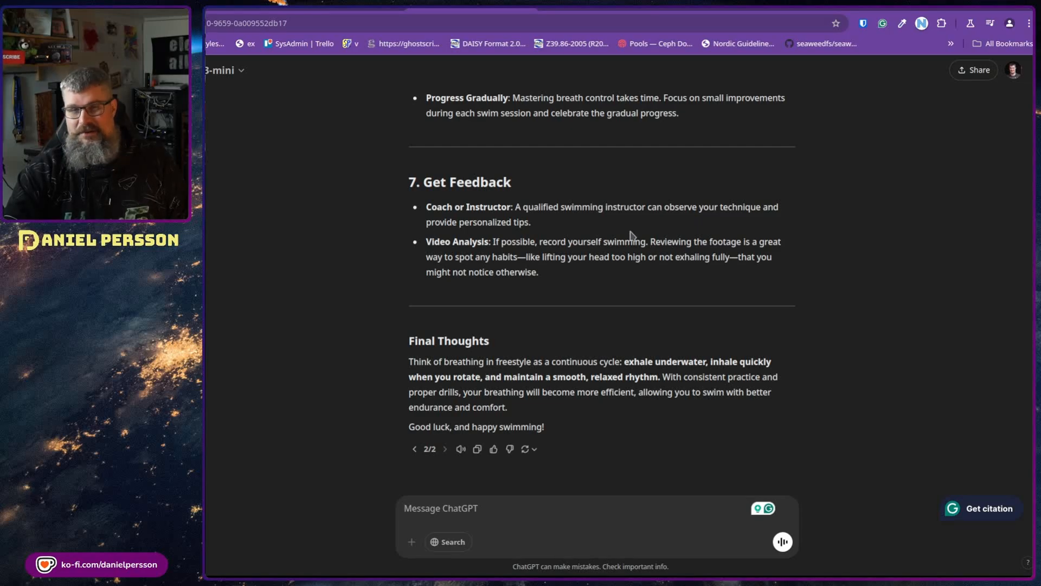